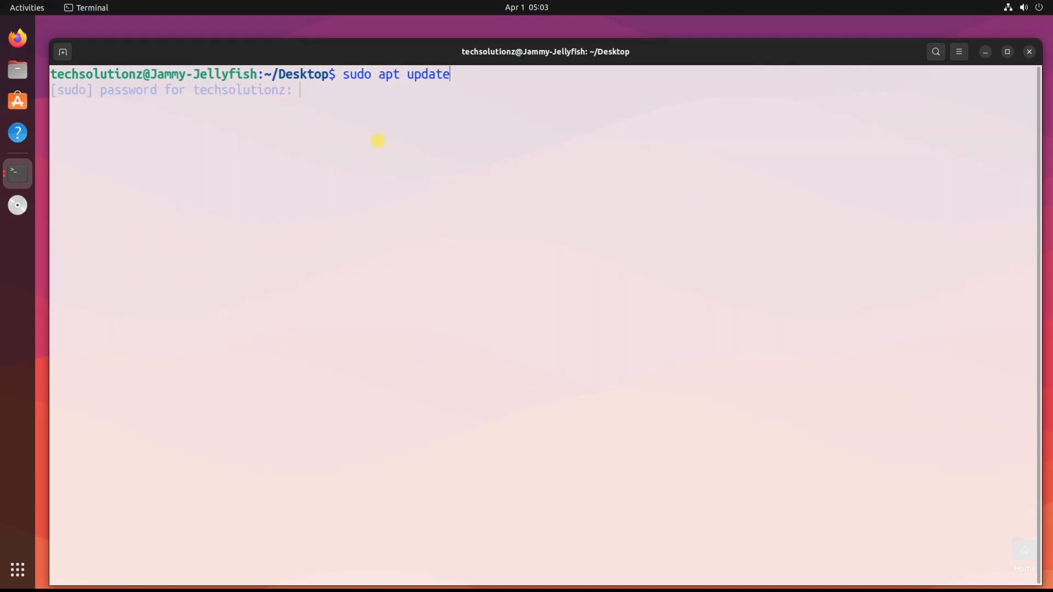
Run sudo apt update and download Docker's install script from get.docker.com as get-docker.sh.
key(Return)
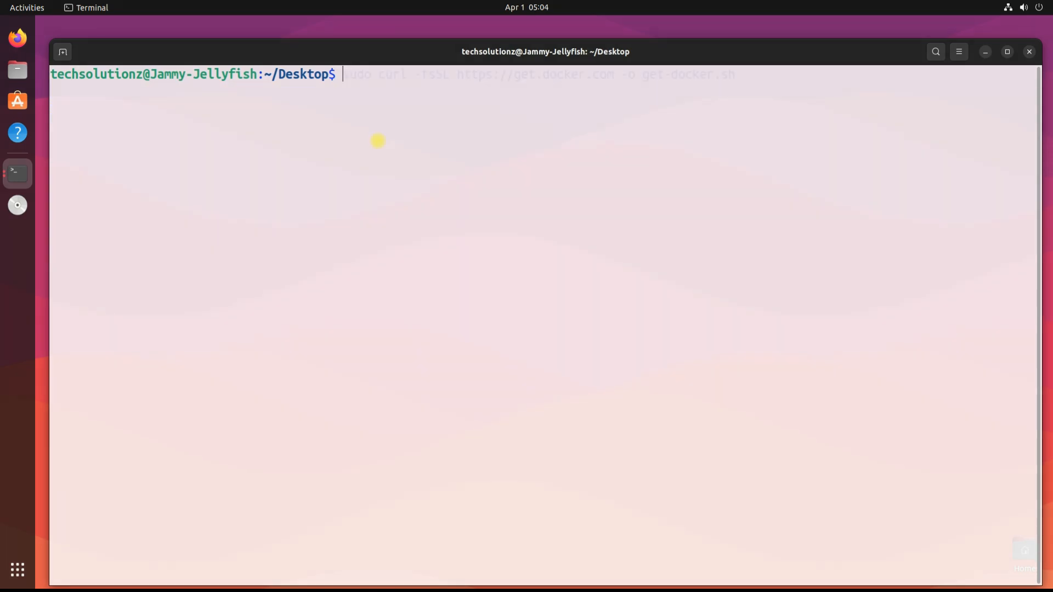
text(sudo curl -fsSL https://get.docker.com -o get-docker.sh)
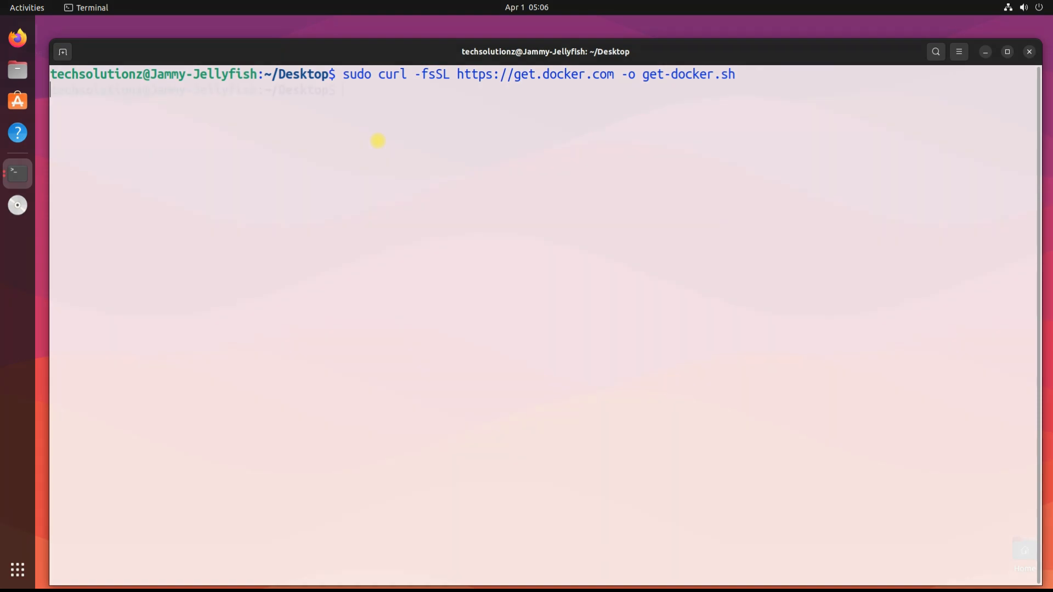
key(Return)
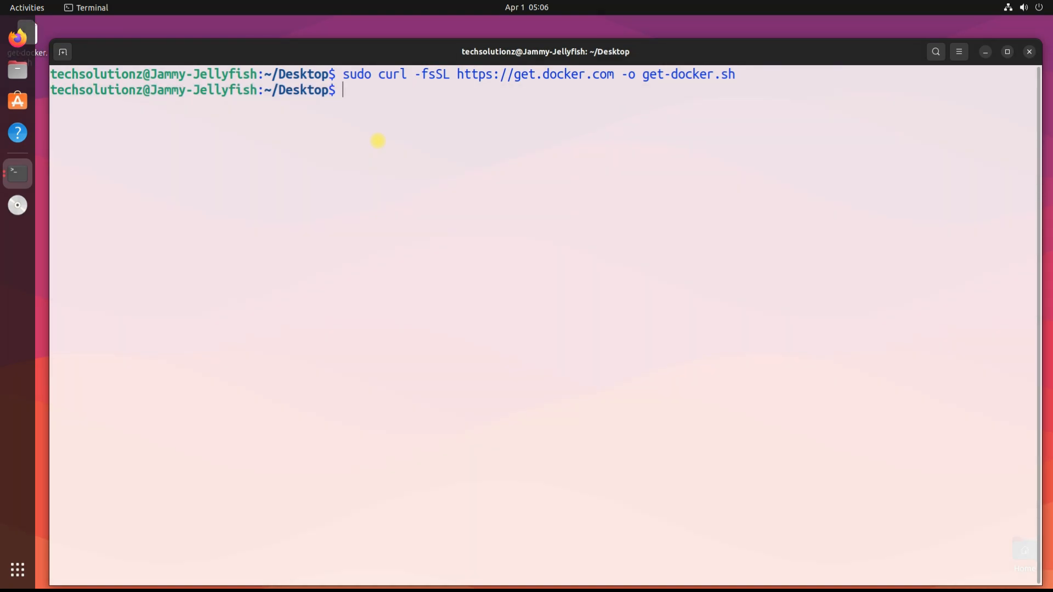
text(sudo sh ./get-docker.sh DRY_RUN=1 -o-)
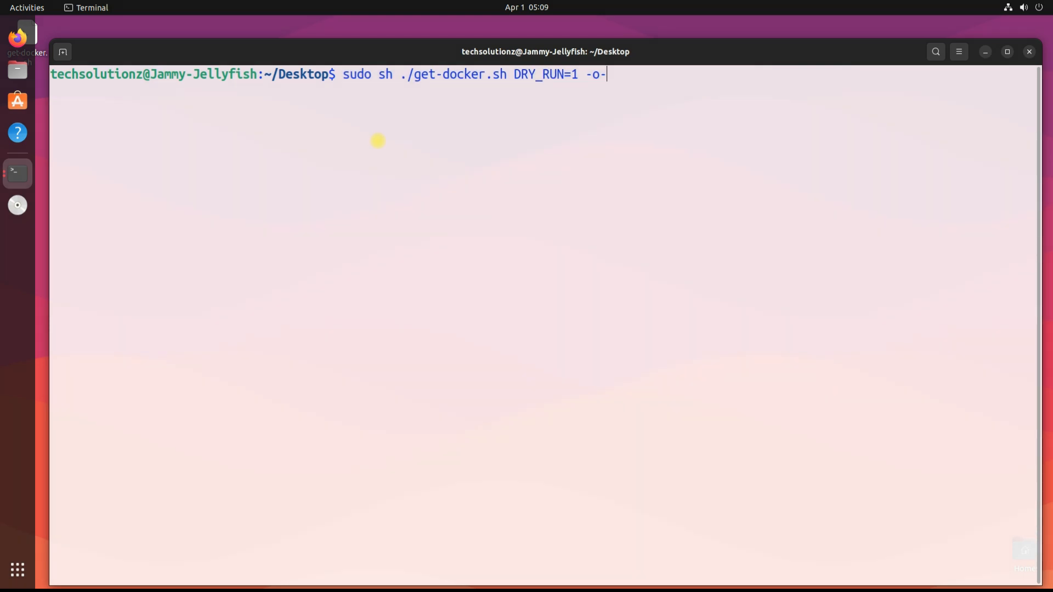
Run get-docker.sh with sudo and review the version summary and rootless-mode notes.
key(Return)
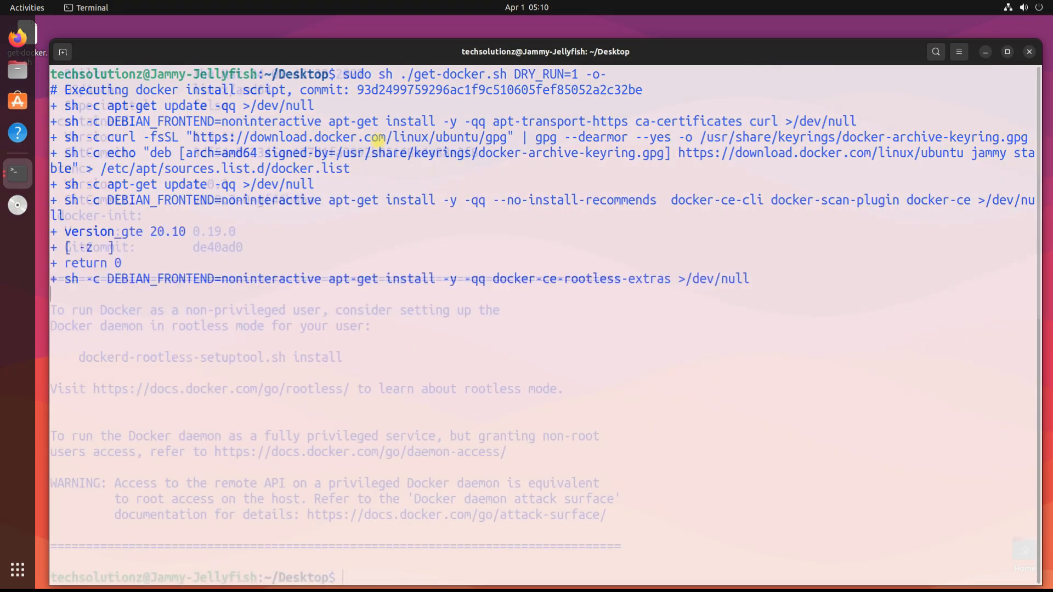
scroll(up, 3)
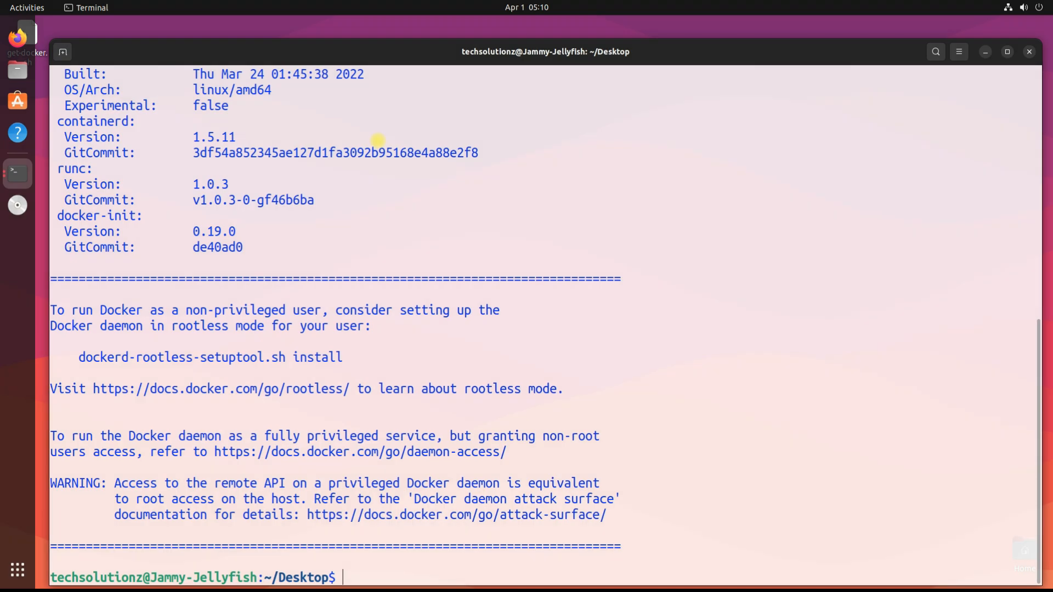
mouse_move(249, 206)
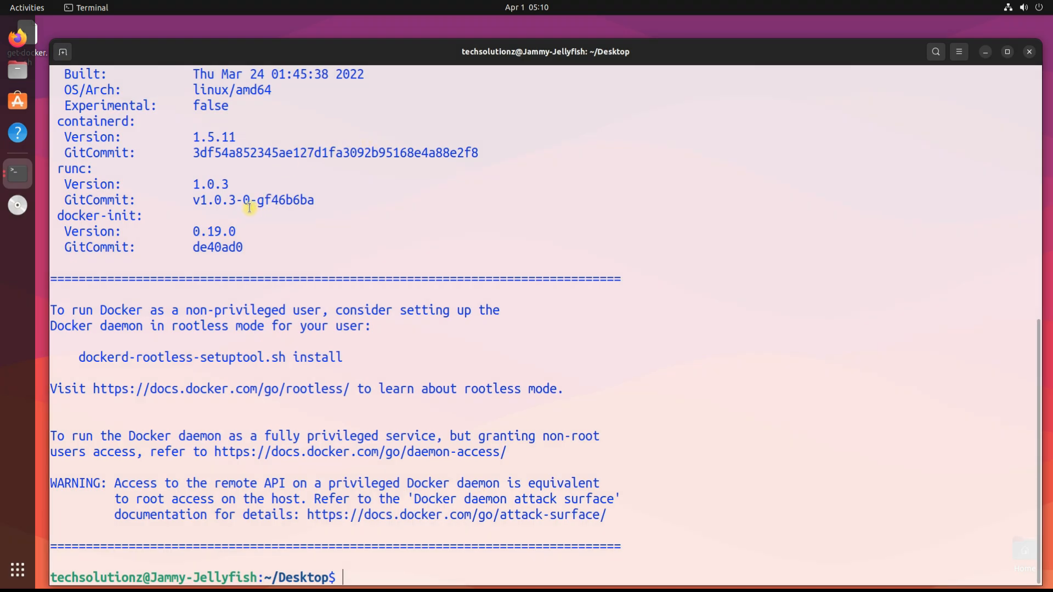
mouse_move(247, 217)
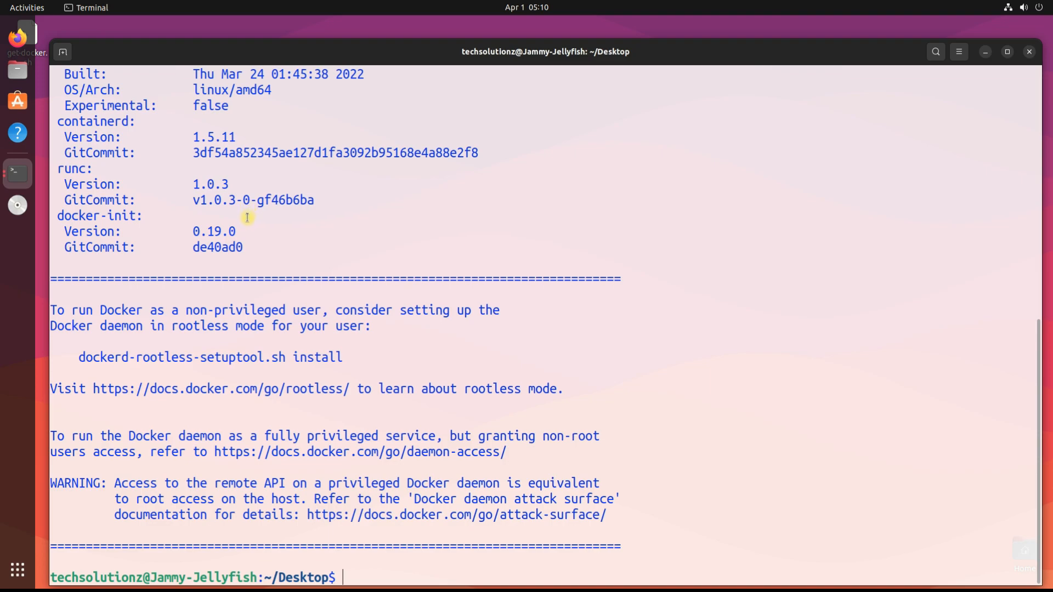
text(clea)
text(docker)
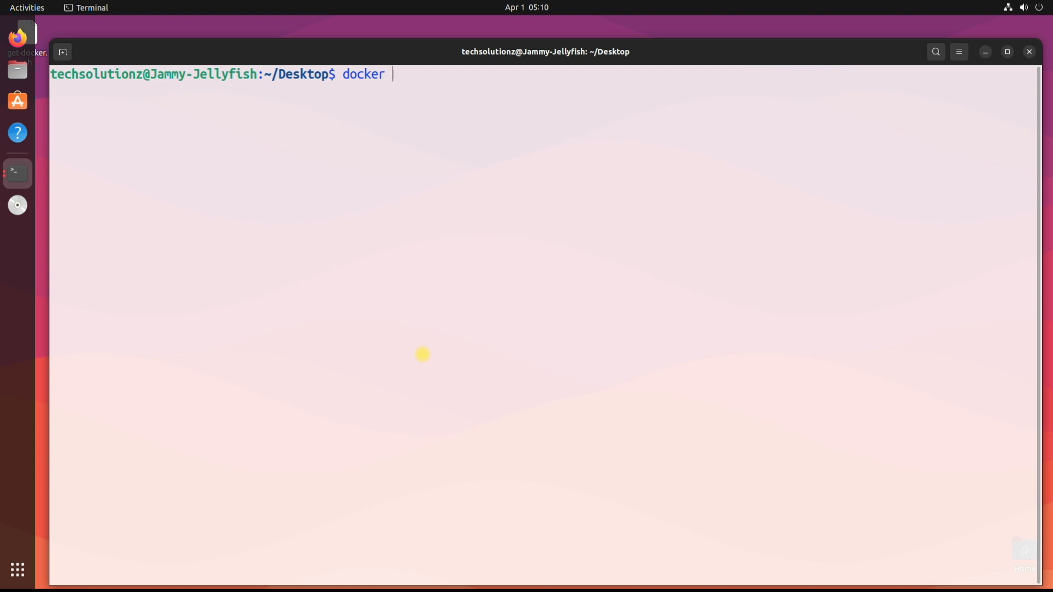
Check docker --version, which reports Docker 20.10.14, build a224086.
text(--version)
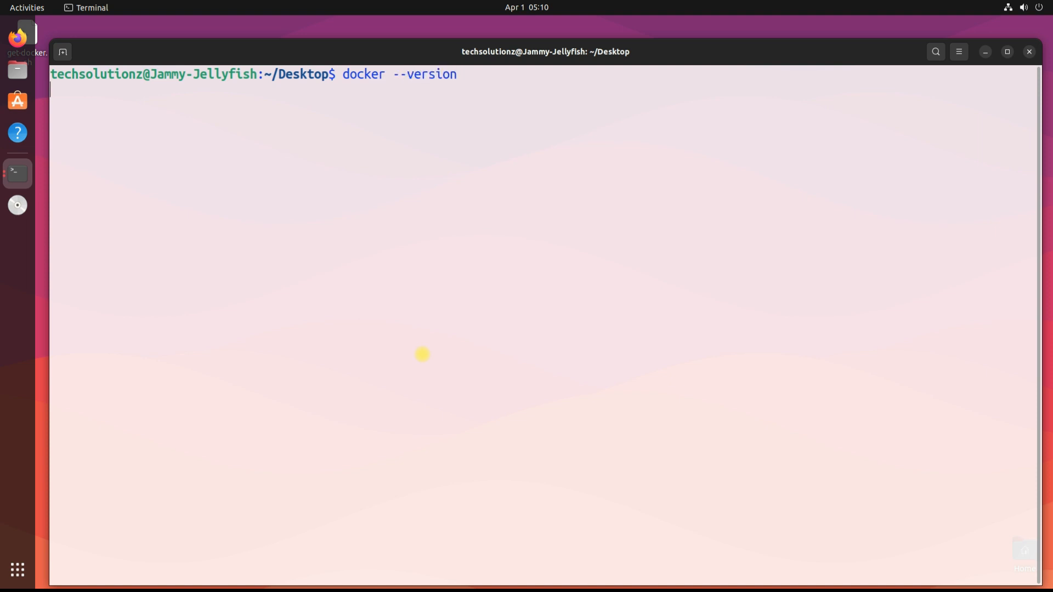
key(Return)
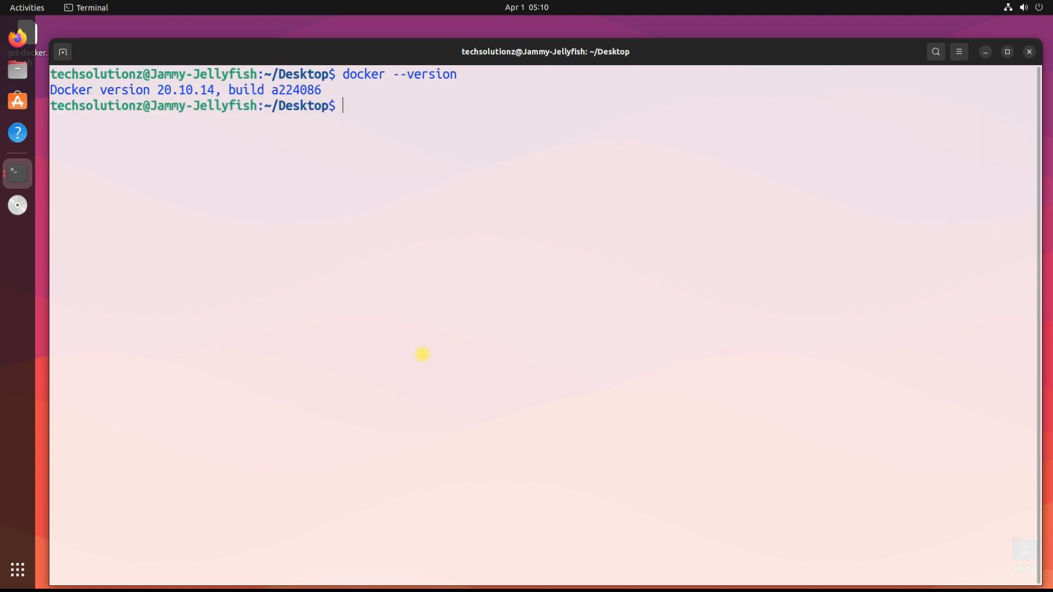
text(clea)
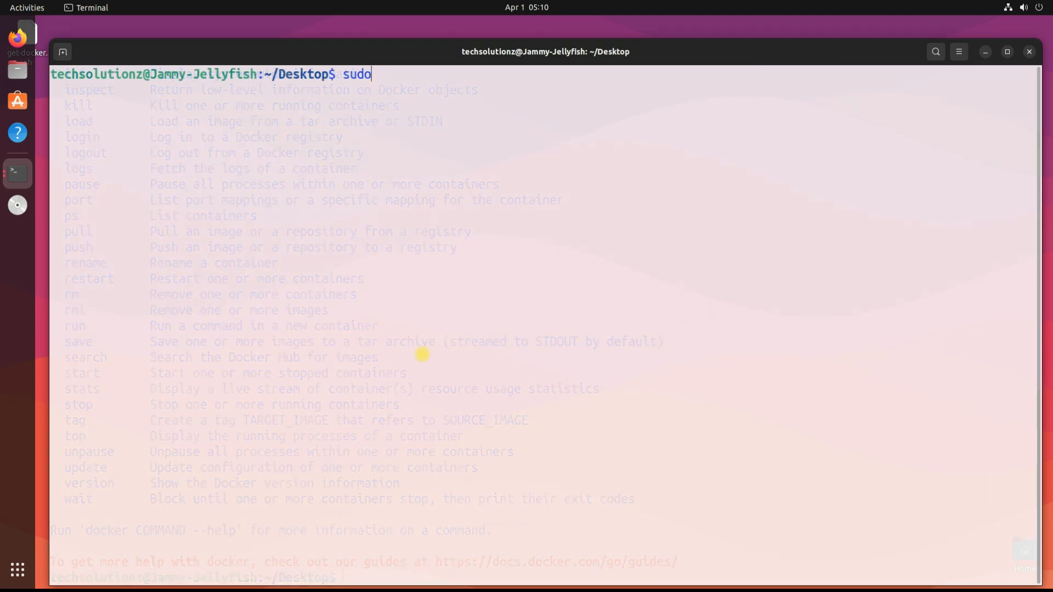
Run sudo docker run hello-world, pulling the hello-world image because it isn't found locally.
text(docker run)
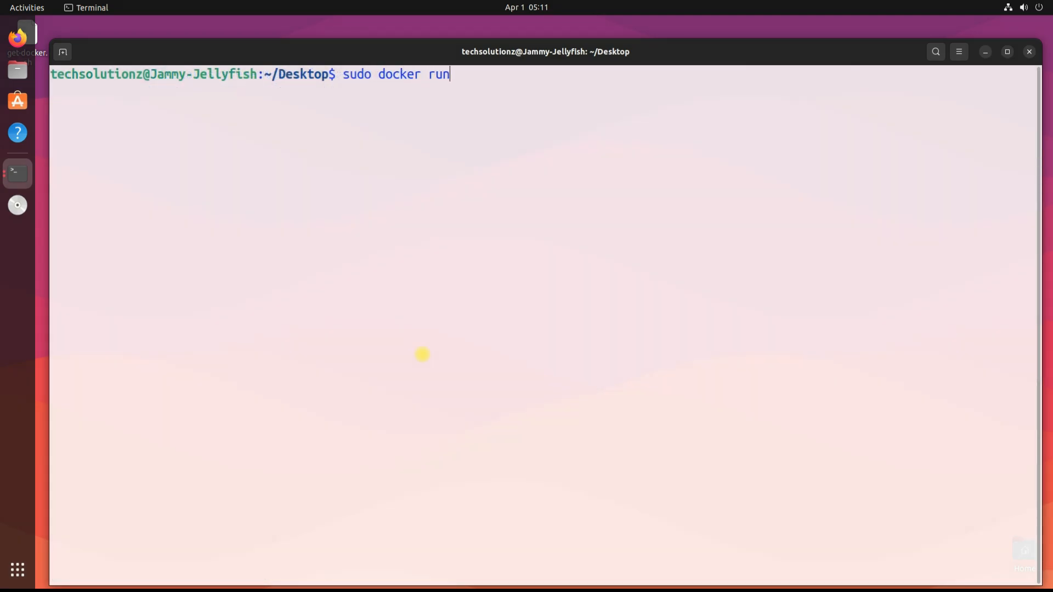
text(hell)
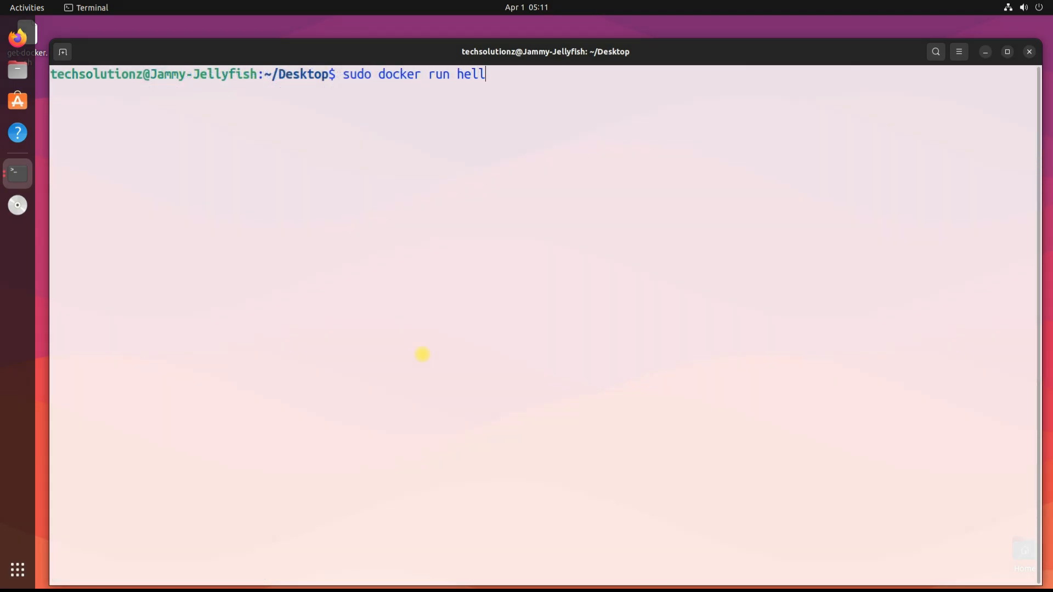
key(Return)
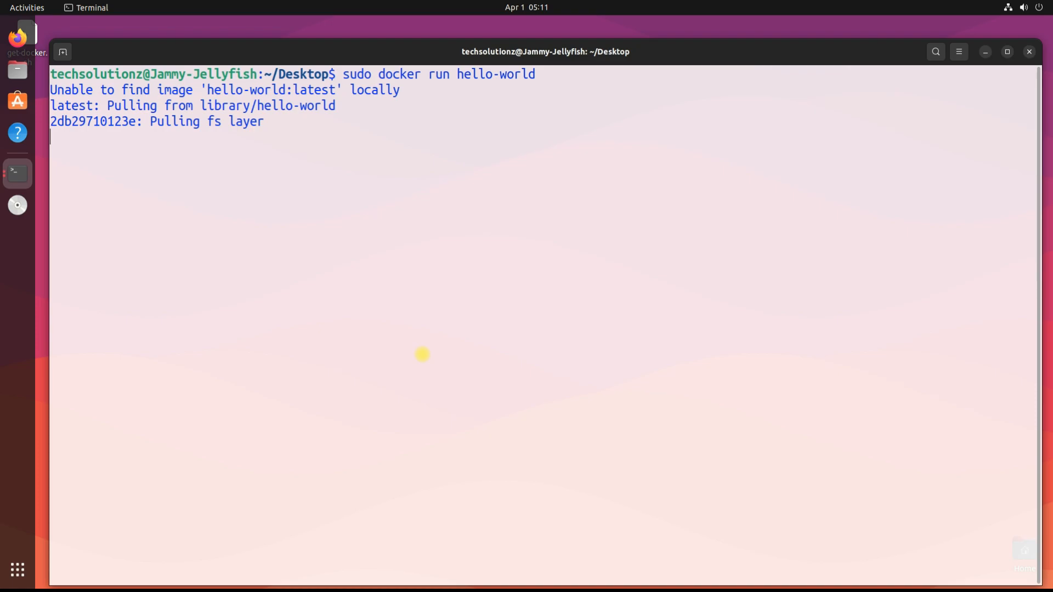
mouse_move(316, 390)
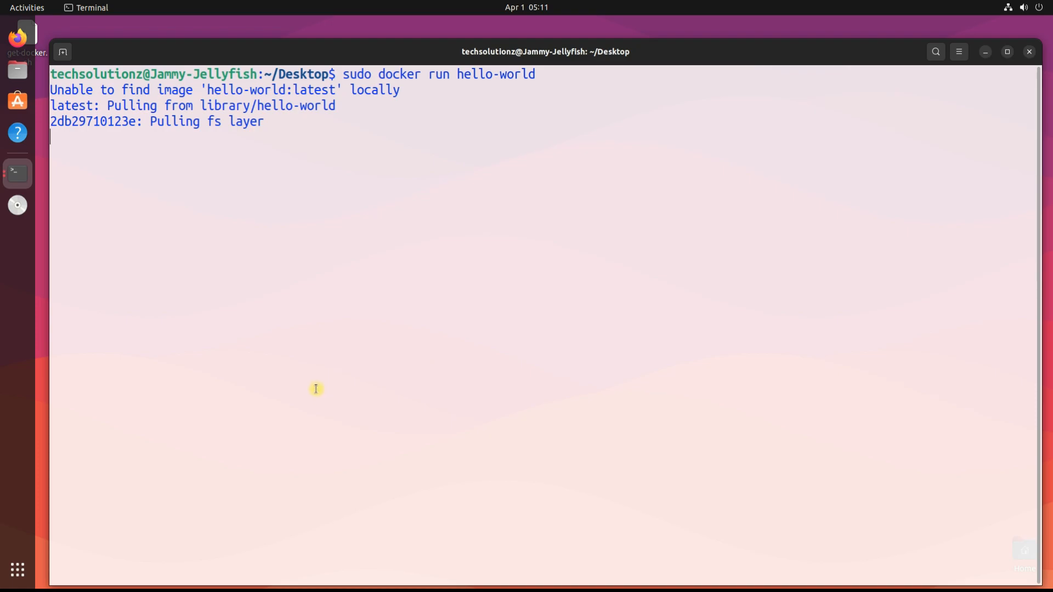